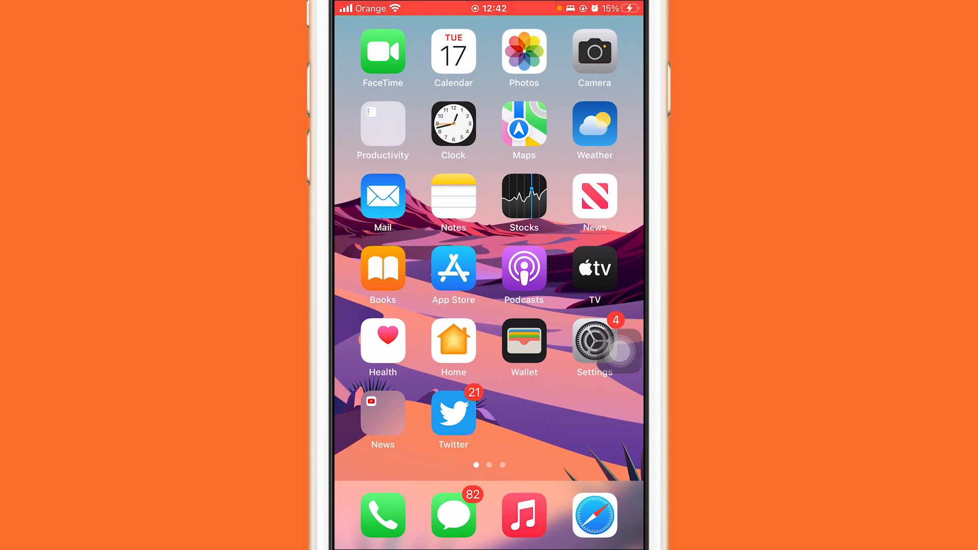
Launch YouTube from the second Home Screen page to reach its home feed
scroll("left", 3)
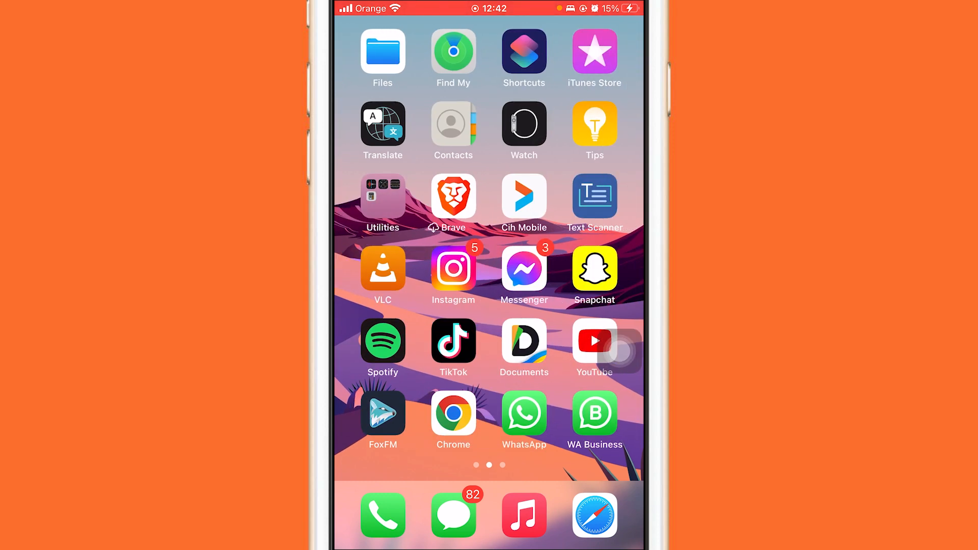
left_click(593, 341)
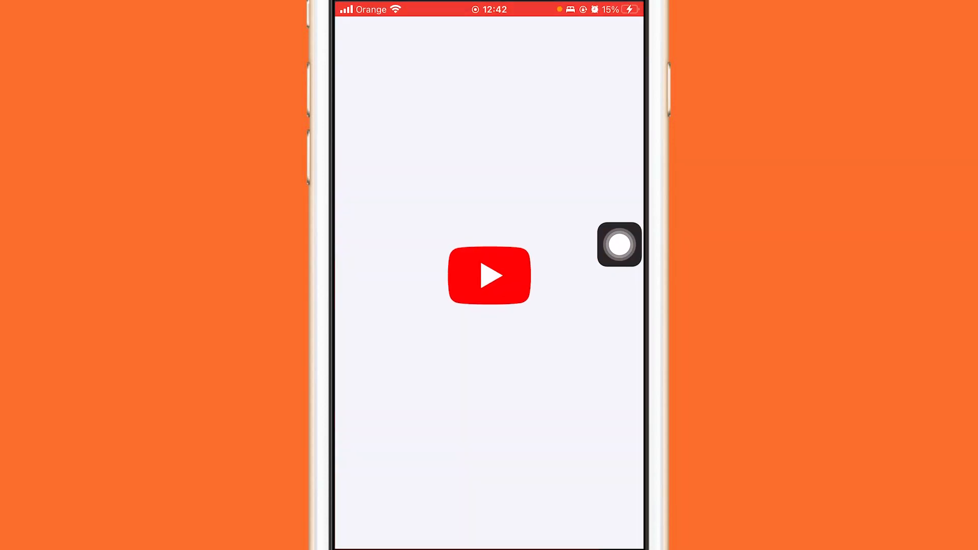
left_click(489, 276)
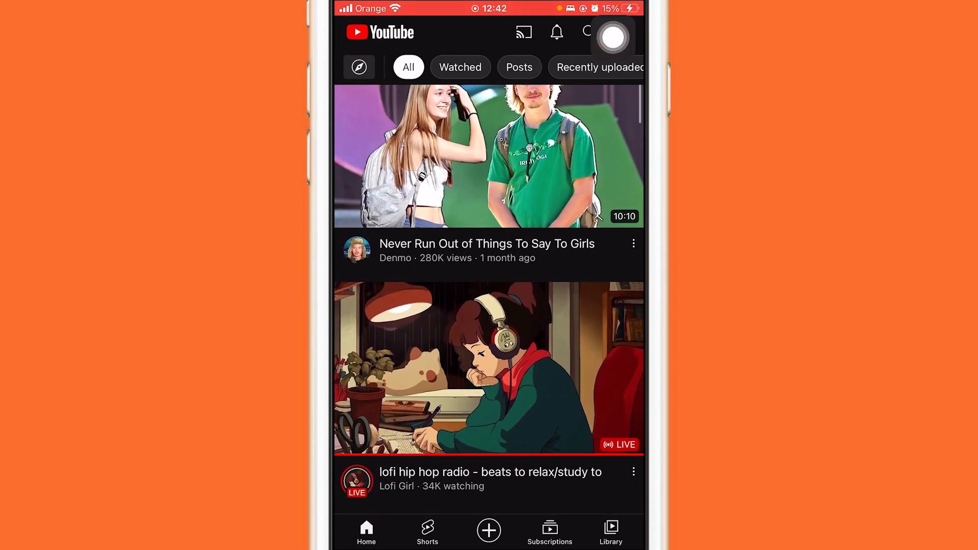
Reach YouTube's Settings page via the profile picture's account menu
left_click(612, 37)
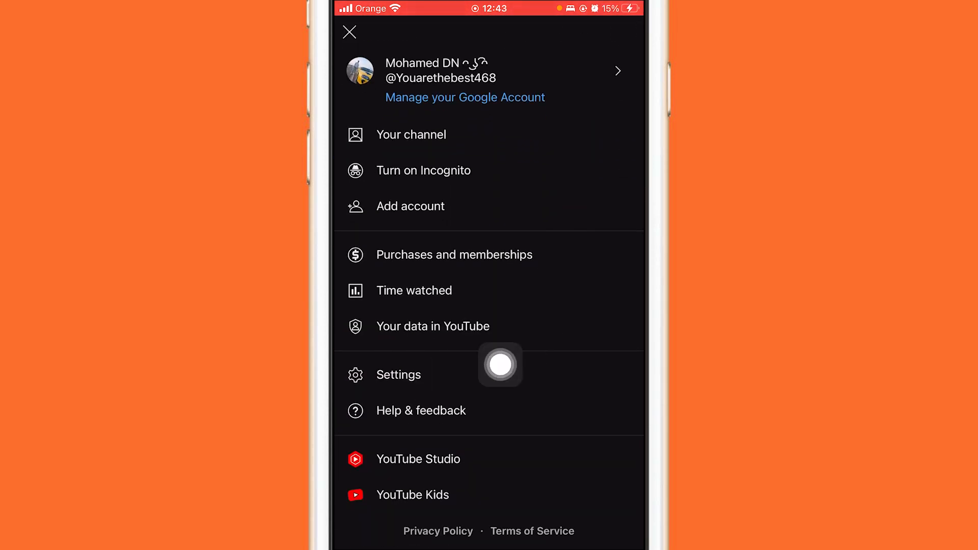
left_click(398, 373)
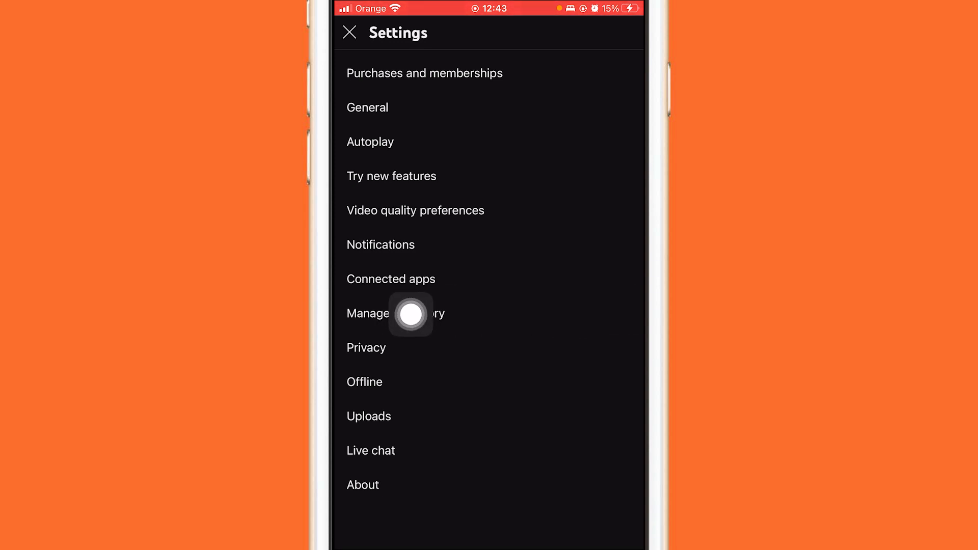
Go to Manage all history to show the YouTube watch and search history page
left_click(409, 313)
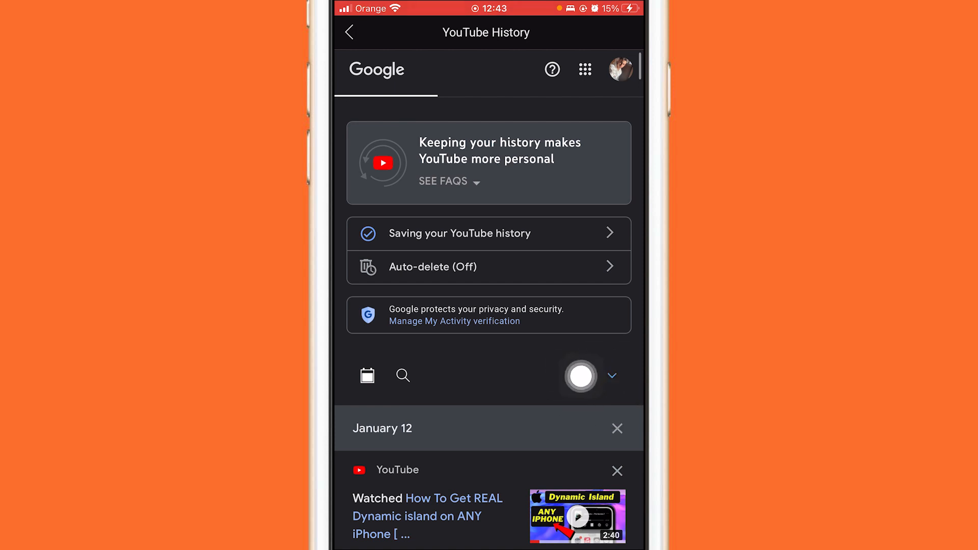
Delete YouTube watch activity for all time and confirm the permanent deletion
left_click(590, 375)
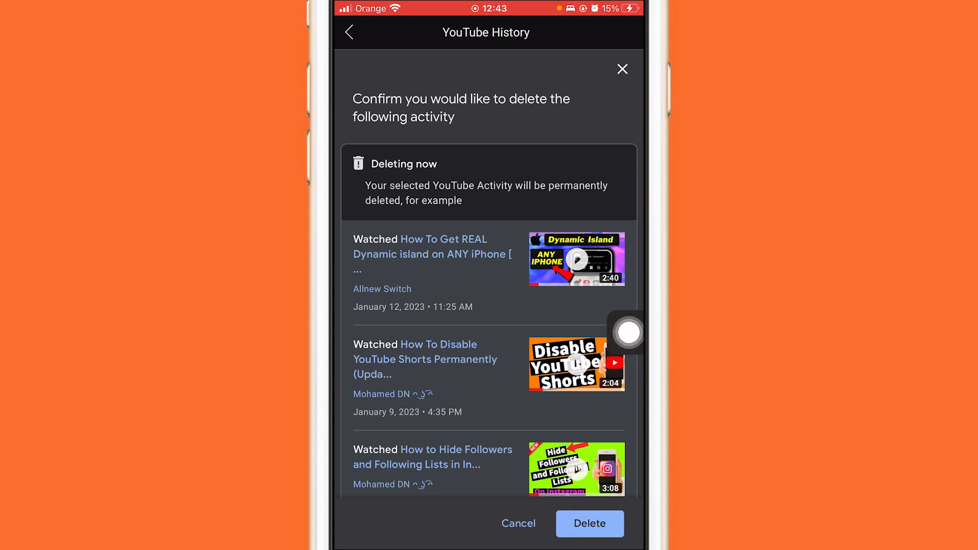
left_click(589, 524)
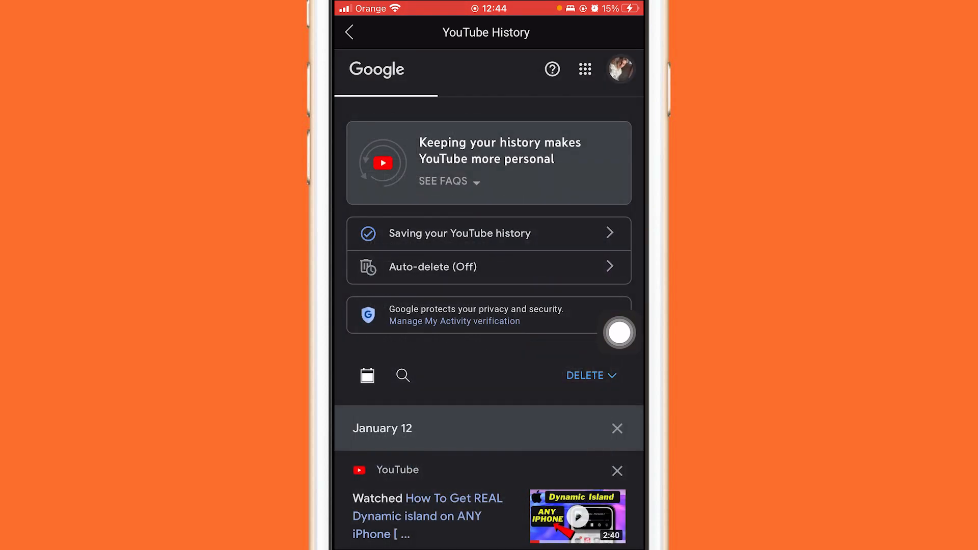